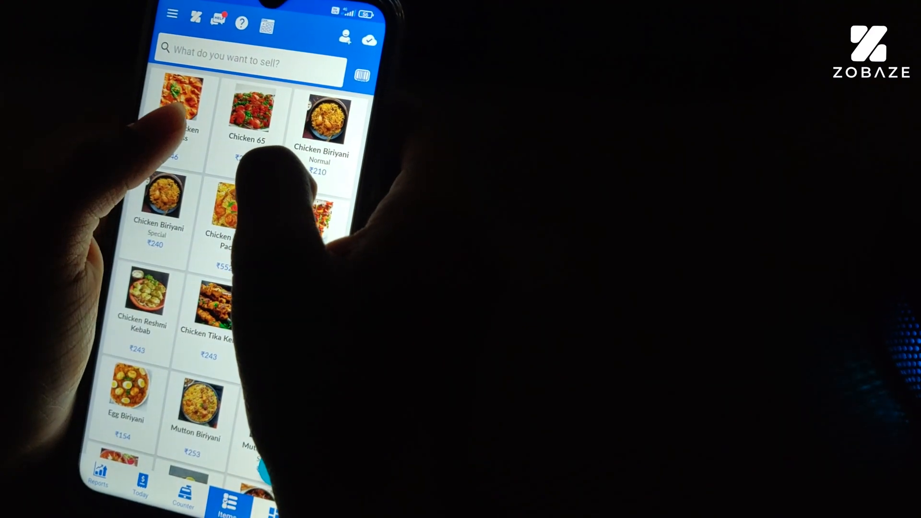
Add a dish to the current sale and scroll through the item grid.
click(180, 135)
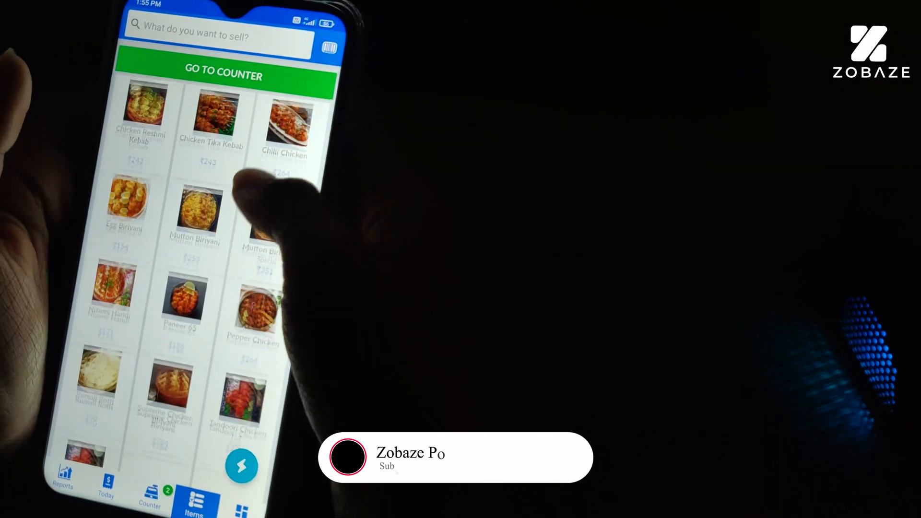
scroll(down, 3)
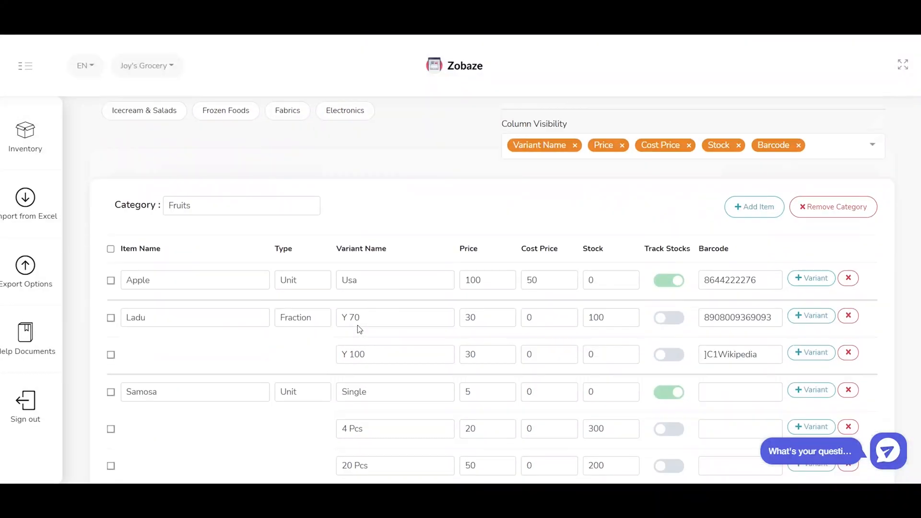
scroll(down, 3)
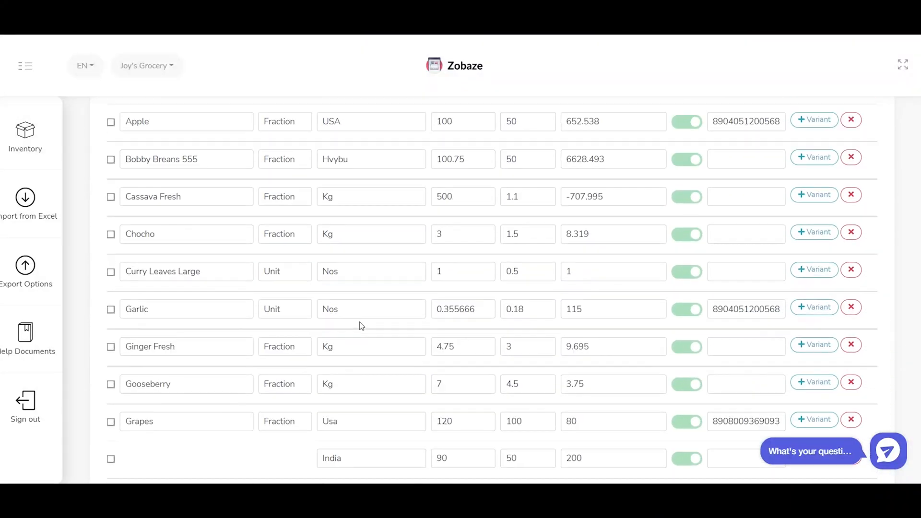
scroll(down, 3)
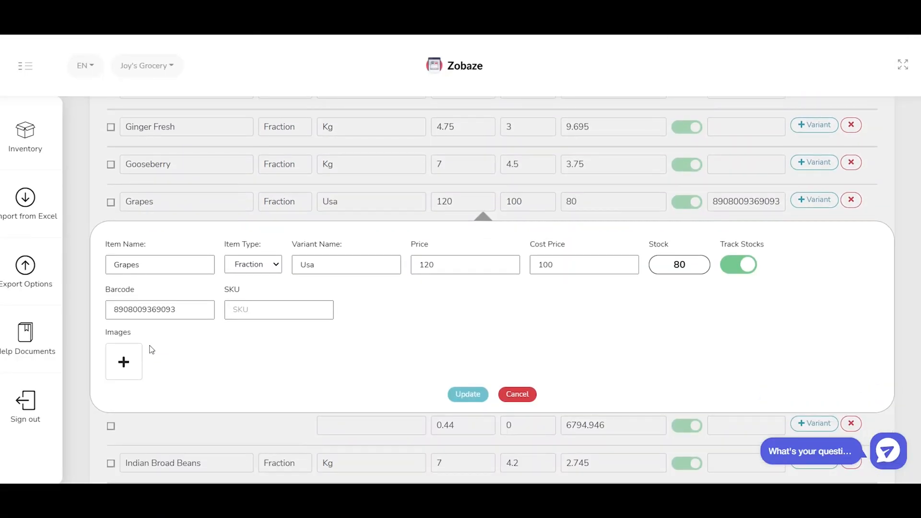
mouse_move(350, 374)
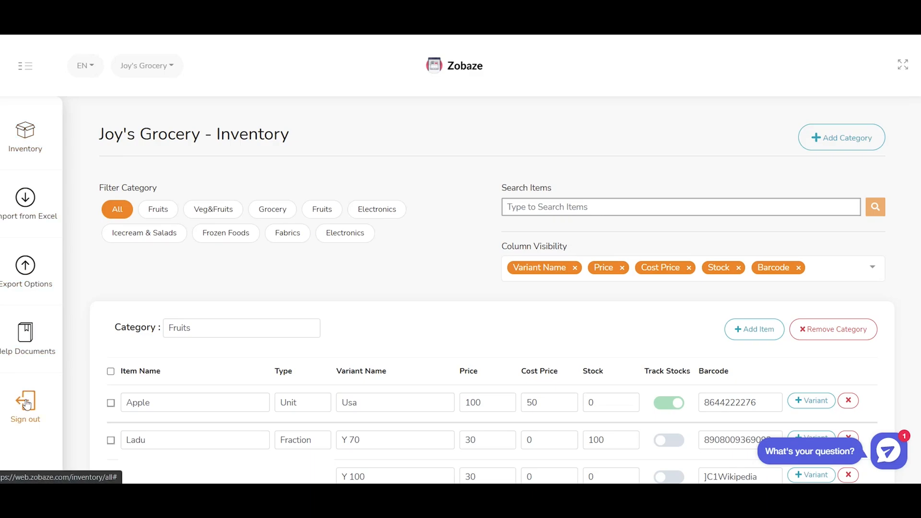
Sign out, then log back in via Email Login with the saved email and password.
click(25, 404)
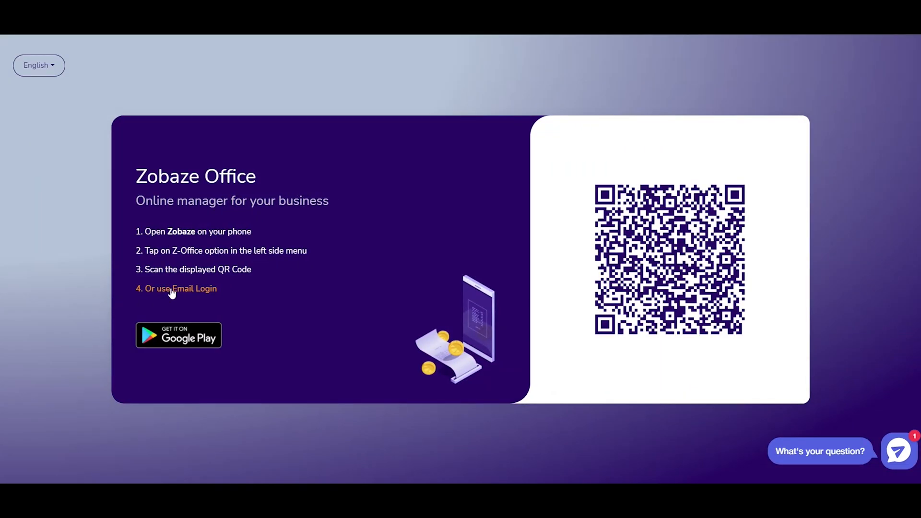
click(176, 289)
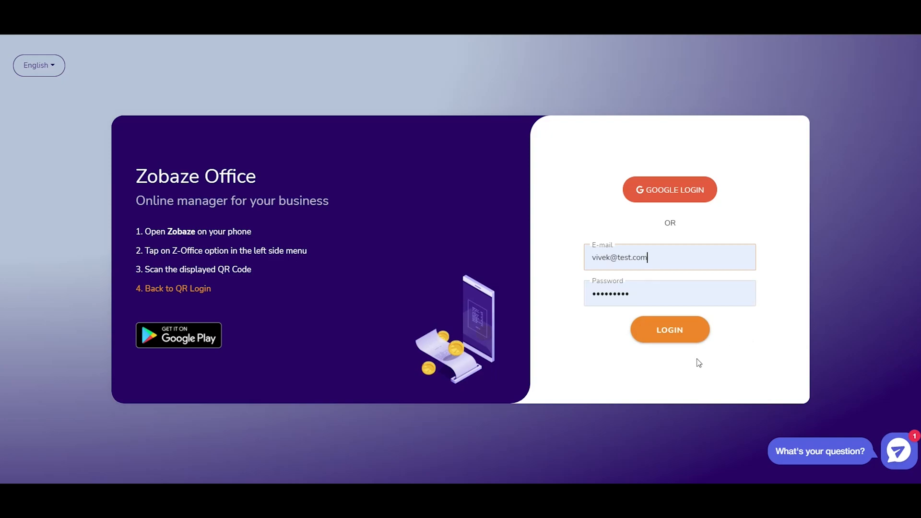
click(669, 329)
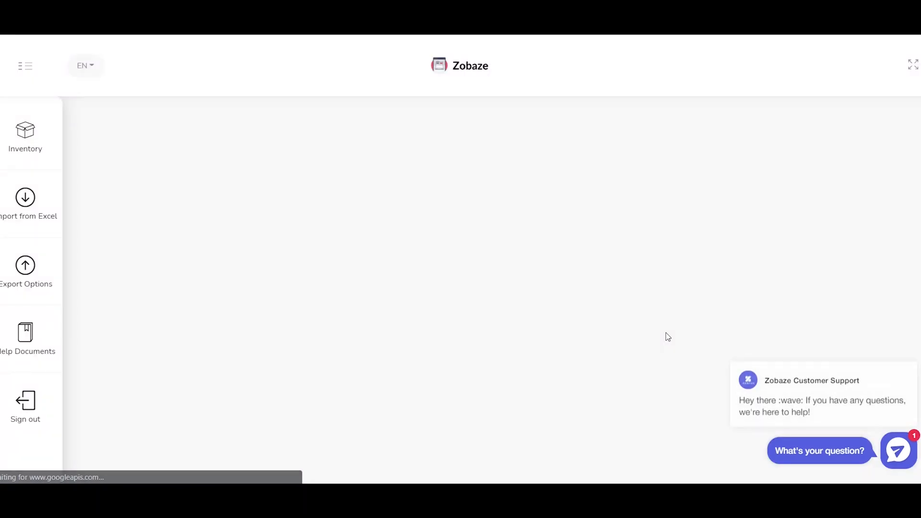